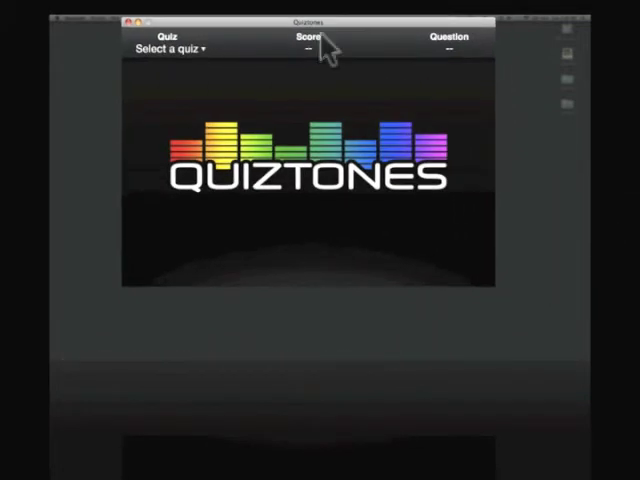
{"action": "mouse_move", "coordinate": [155, 60]}
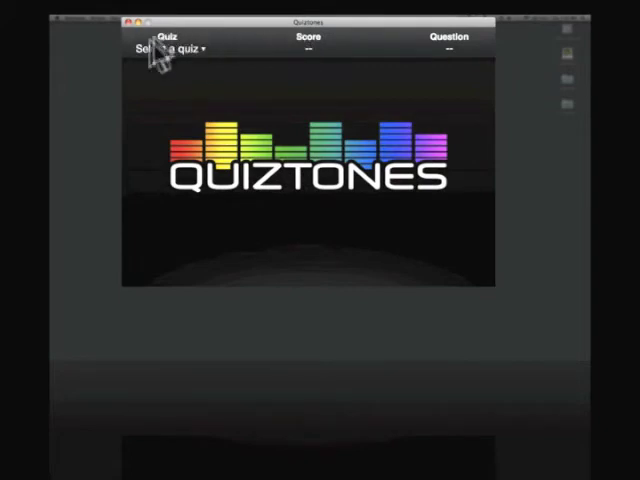
{"action": "mouse_move", "coordinate": [313, 58]}
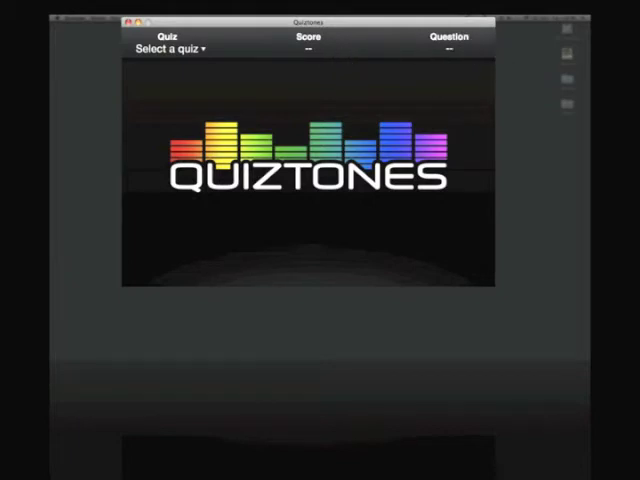
{"action": "mouse_move", "coordinate": [440, 62]}
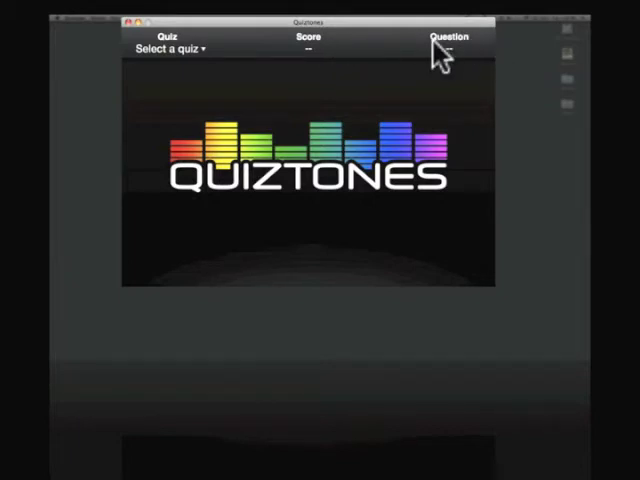
{"action": "mouse_move", "coordinate": [210, 62]}
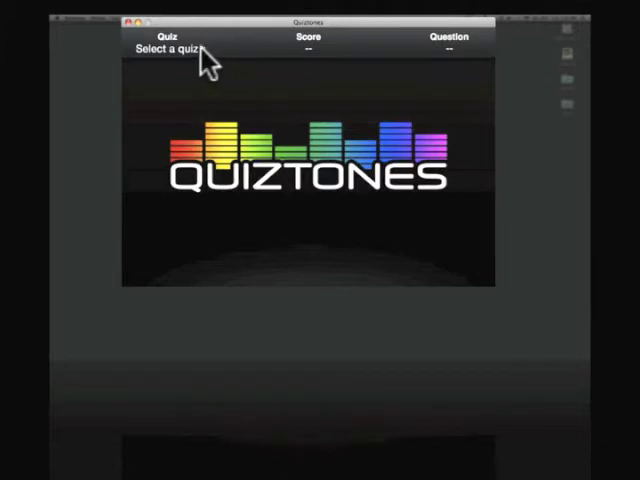
Step: Open the quiz list showing Easy (Octaves) and Expert (1/3 Octave)
{"action": "left_click", "coordinate": [178, 50]}
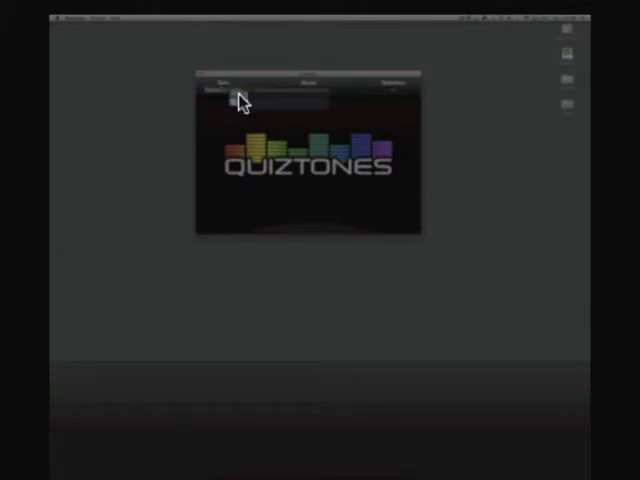
{"action": "left_click", "coordinate": [225, 92]}
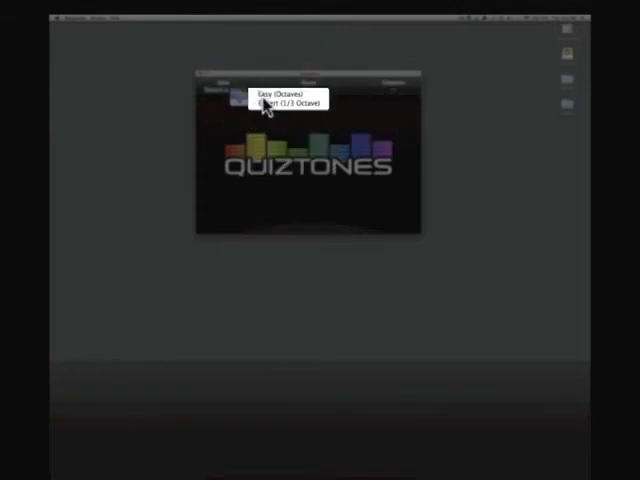
{"action": "mouse_move", "coordinate": [283, 95]}
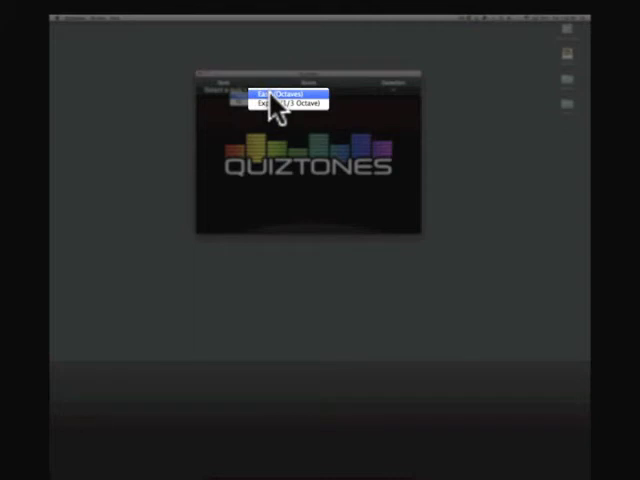
Step: Start Easy (Octaves), listen to question 1 twice, and answer 300 Hz
{"action": "left_click", "coordinate": [280, 93]}
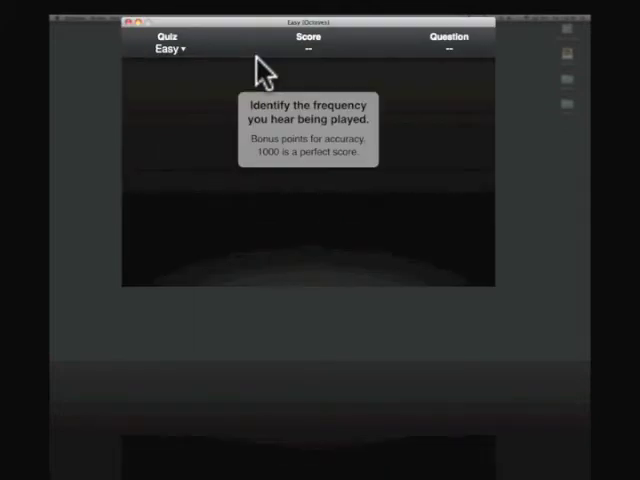
{"action": "mouse_move", "coordinate": [333, 62]}
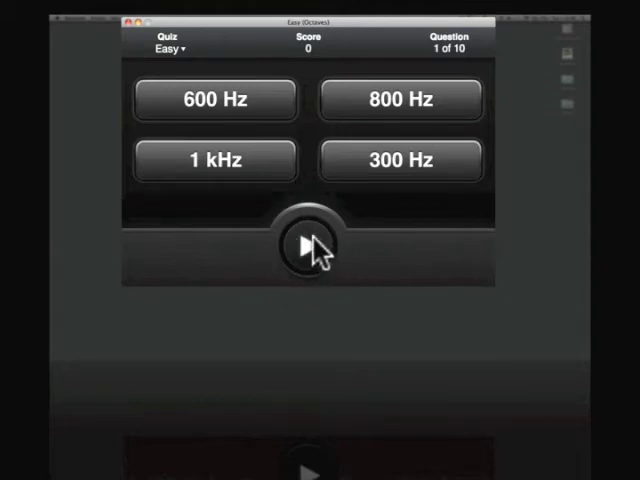
{"action": "mouse_move", "coordinate": [360, 98]}
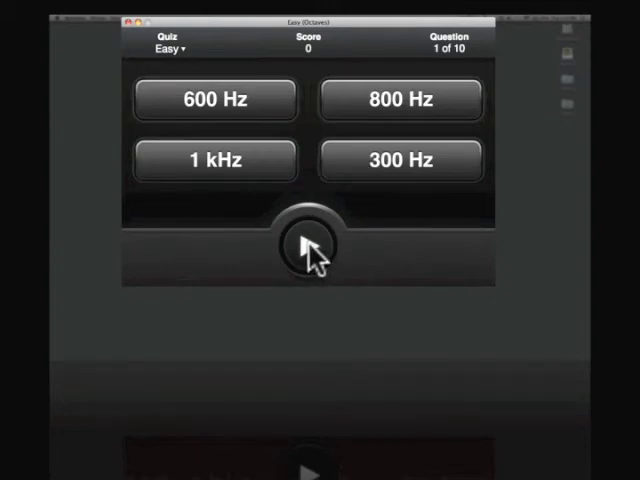
{"action": "left_click", "coordinate": [305, 245]}
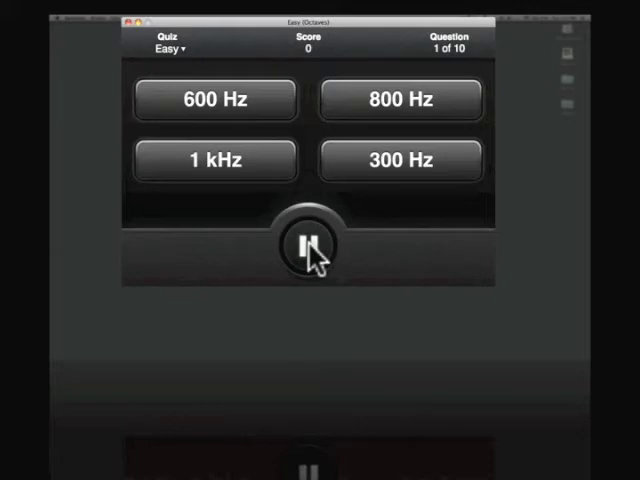
{"action": "left_click", "coordinate": [307, 245]}
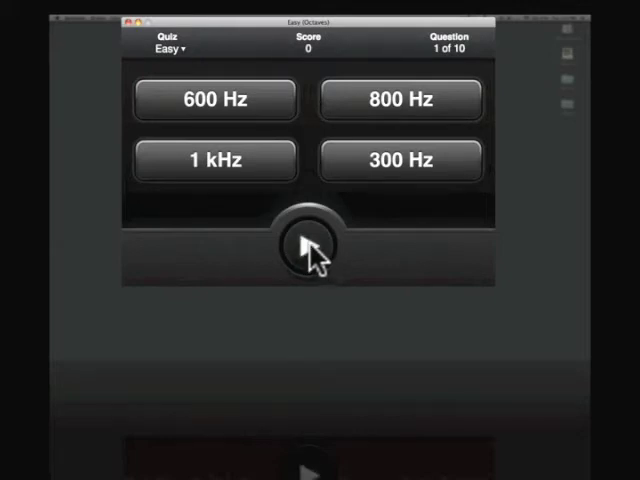
{"action": "left_click", "coordinate": [305, 247]}
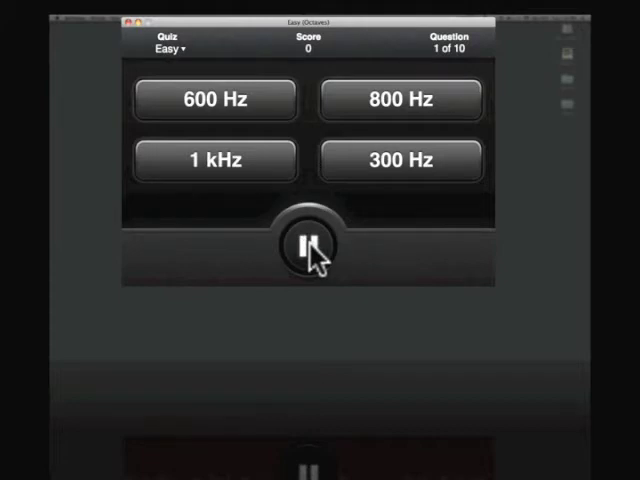
{"action": "left_click", "coordinate": [306, 246]}
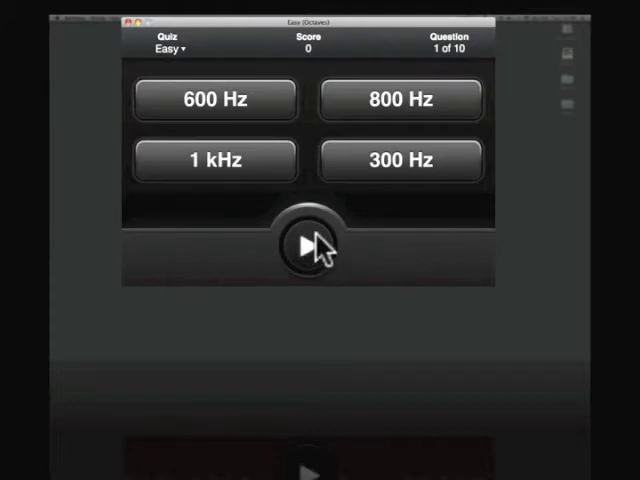
{"action": "mouse_move", "coordinate": [391, 175]}
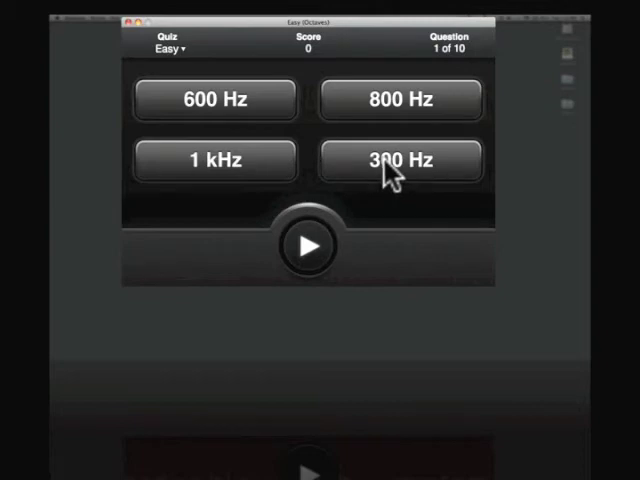
{"action": "left_click", "coordinate": [400, 160]}
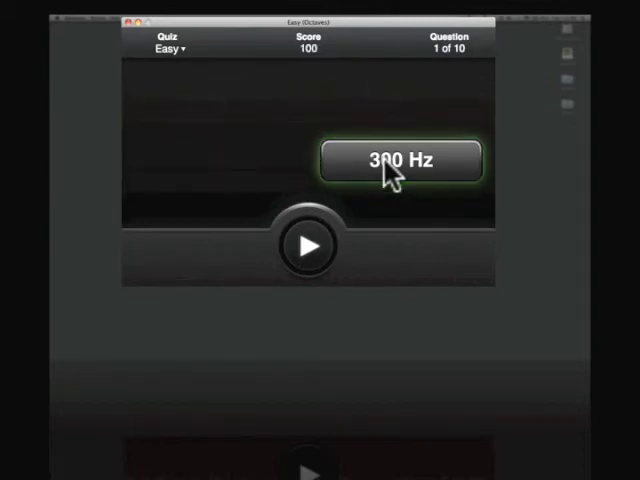
Step: Advance to question 2, listen to its sound, and answer 1 kHz
{"action": "left_click", "coordinate": [403, 160]}
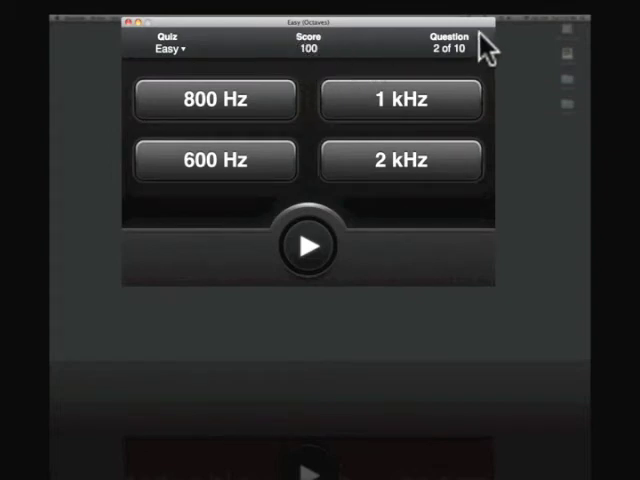
{"action": "mouse_move", "coordinate": [432, 63]}
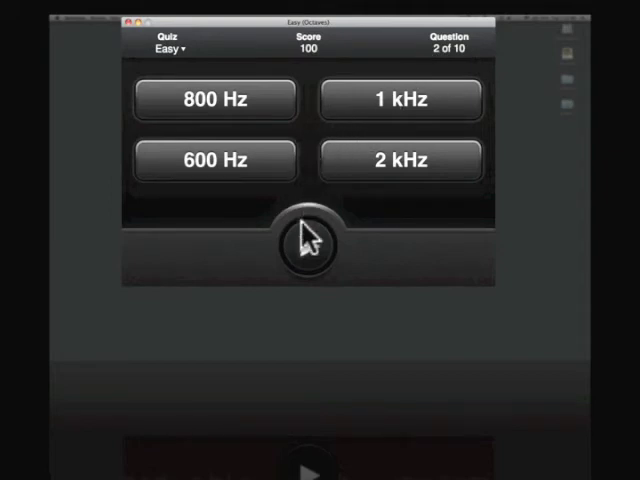
{"action": "left_click", "coordinate": [309, 247]}
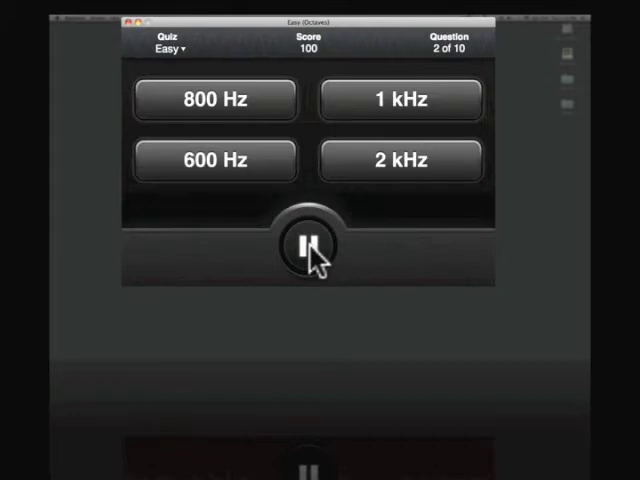
{"action": "left_click", "coordinate": [311, 245]}
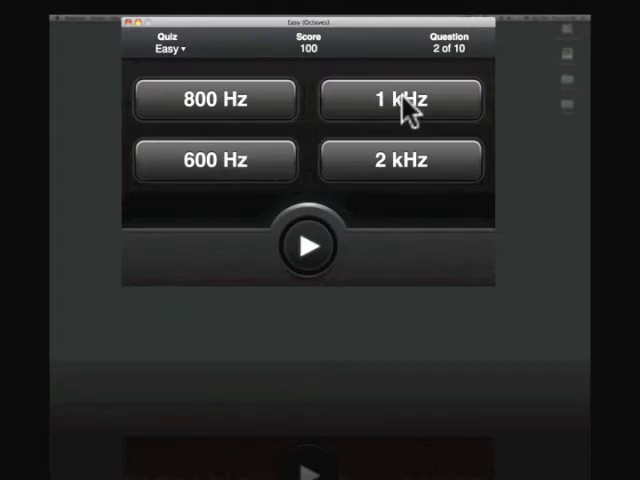
{"action": "left_click", "coordinate": [398, 100]}
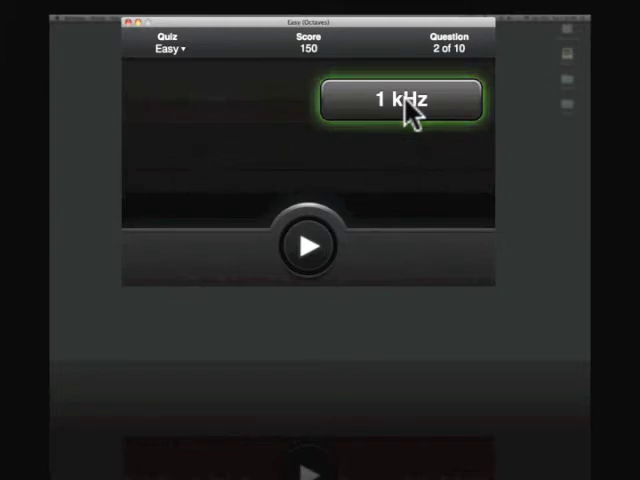
Step: Advance to question 3, listen to its sound, and submit an answer
{"action": "left_click", "coordinate": [400, 98]}
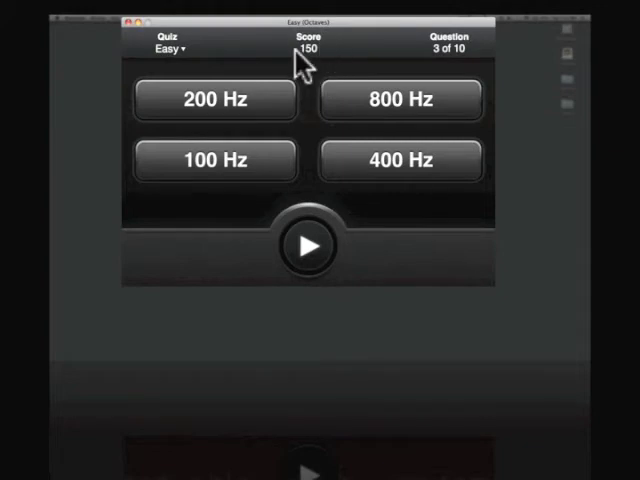
{"action": "mouse_move", "coordinate": [327, 122]}
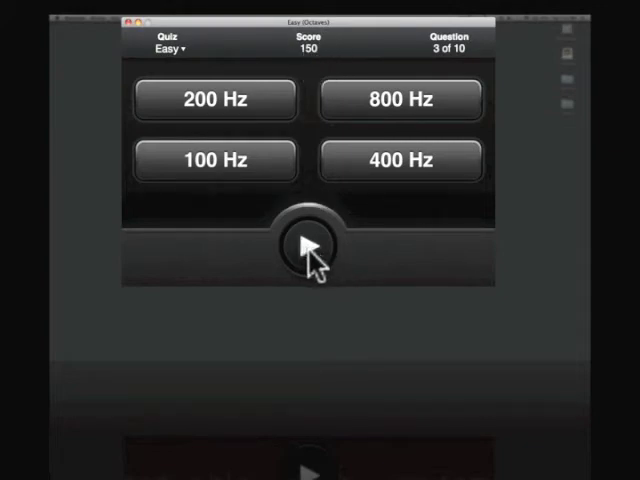
{"action": "left_click", "coordinate": [308, 245]}
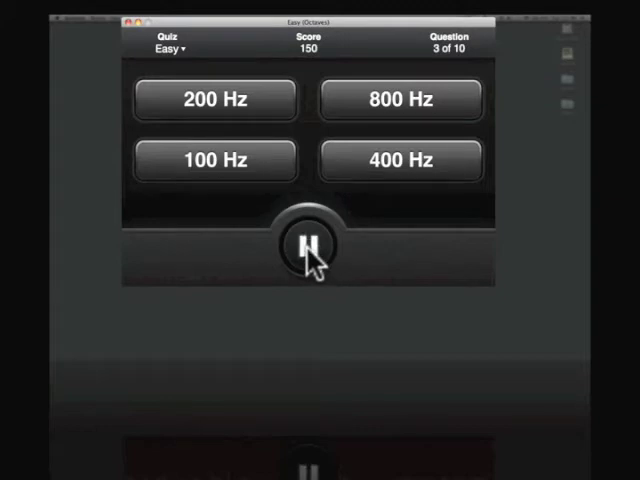
{"action": "left_click", "coordinate": [306, 245]}
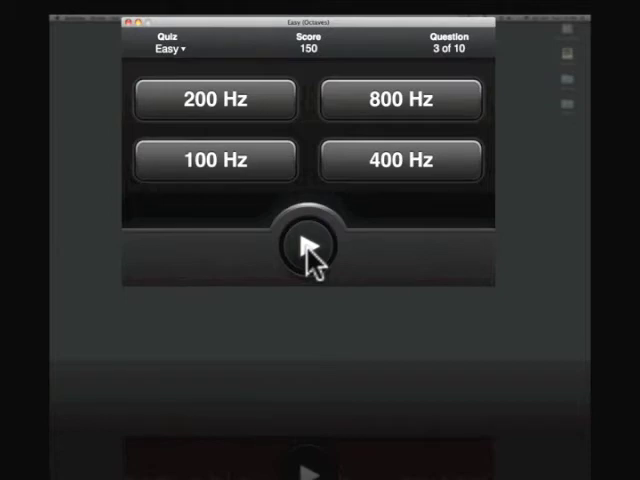
{"action": "left_click", "coordinate": [214, 160]}
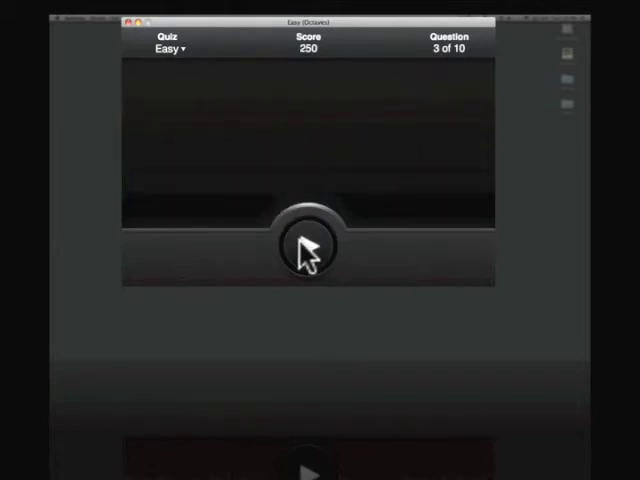
Step: Pick Orchestra at Easy (+10 dB) from the Quiz dropdown
{"action": "left_click", "coordinate": [307, 247]}
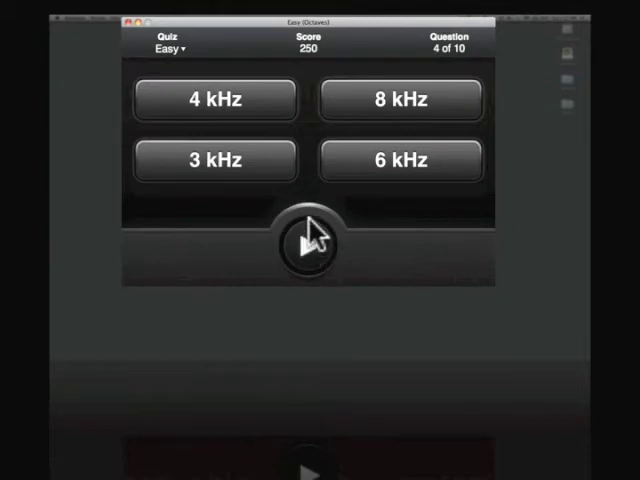
{"action": "mouse_move", "coordinate": [188, 58]}
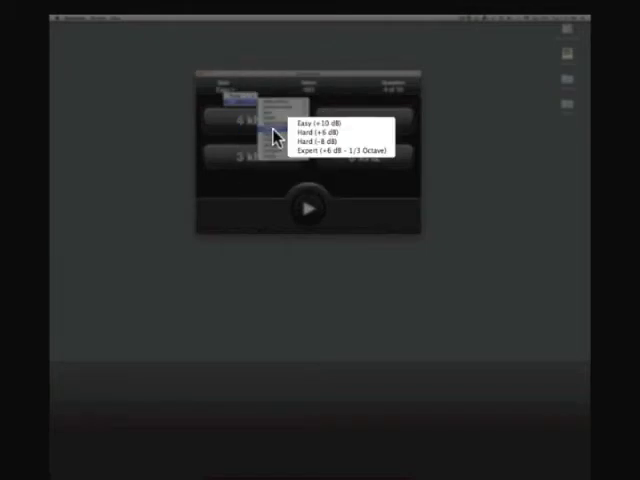
{"action": "mouse_move", "coordinate": [320, 127]}
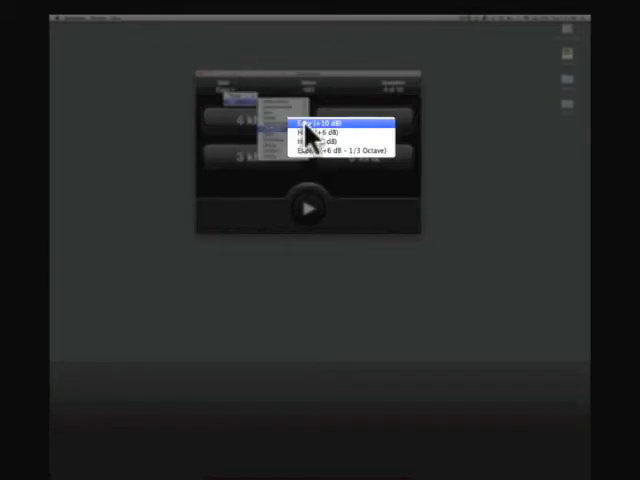
{"action": "left_click", "coordinate": [335, 123]}
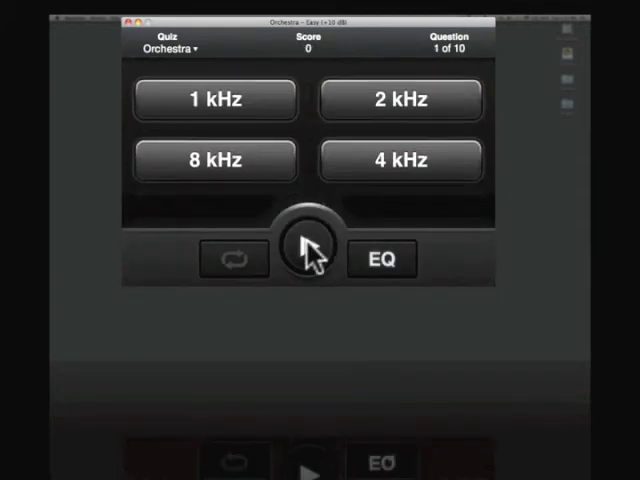
Step: Compare the clip with and without EQ, answer 8 kHz, then advance
{"action": "left_click", "coordinate": [305, 240]}
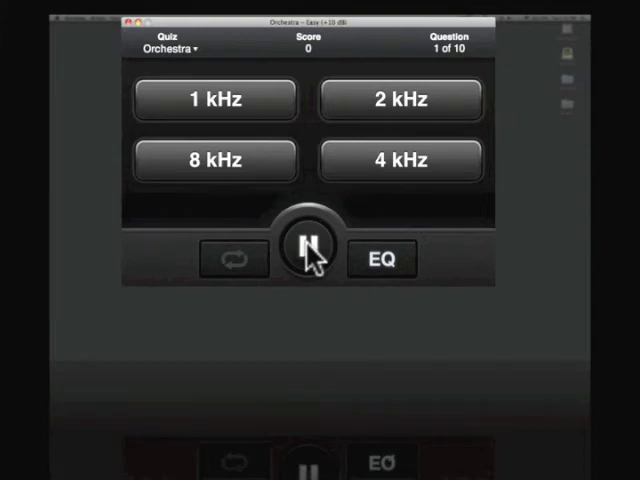
{"action": "left_click", "coordinate": [307, 243]}
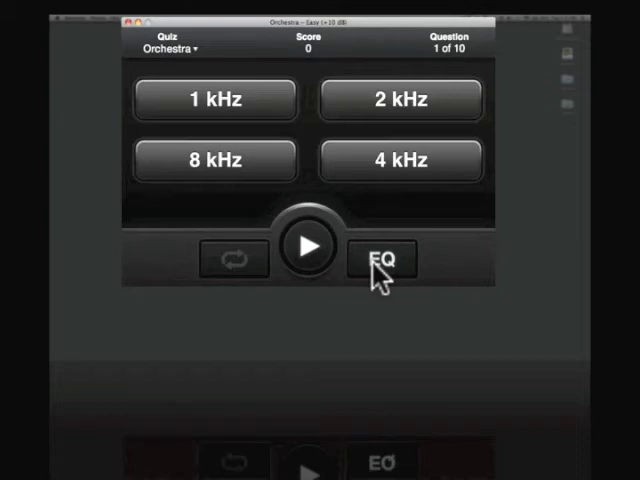
{"action": "left_click", "coordinate": [383, 260]}
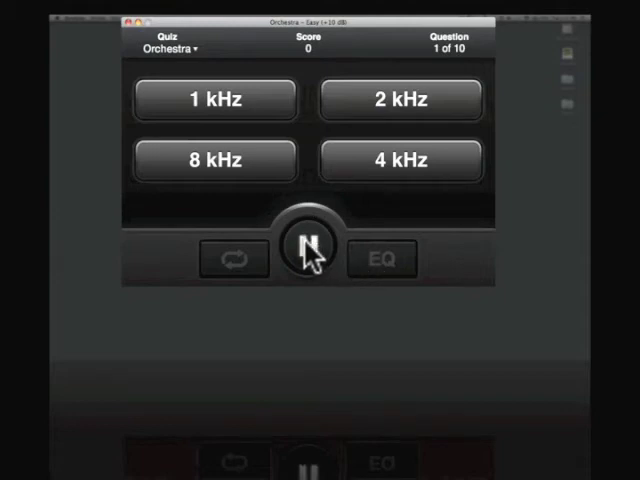
{"action": "left_click", "coordinate": [307, 258]}
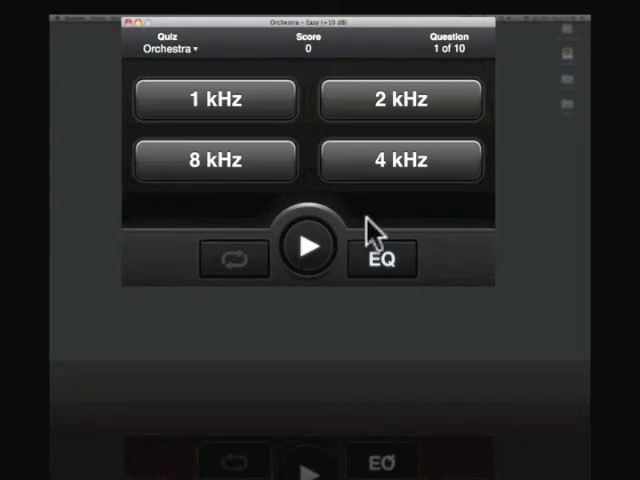
{"action": "mouse_move", "coordinate": [363, 205]}
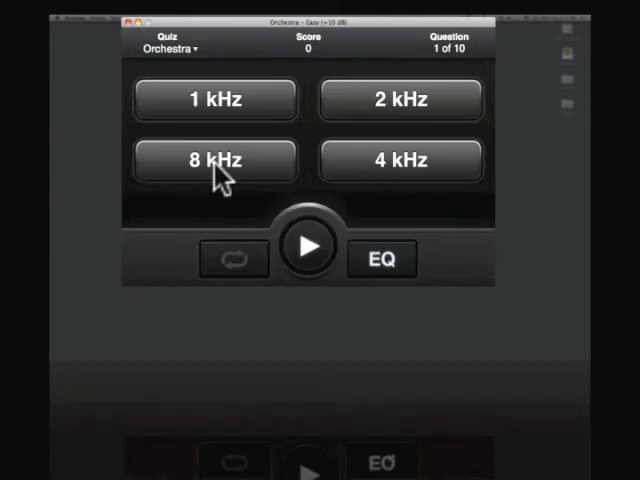
{"action": "left_click", "coordinate": [214, 159]}
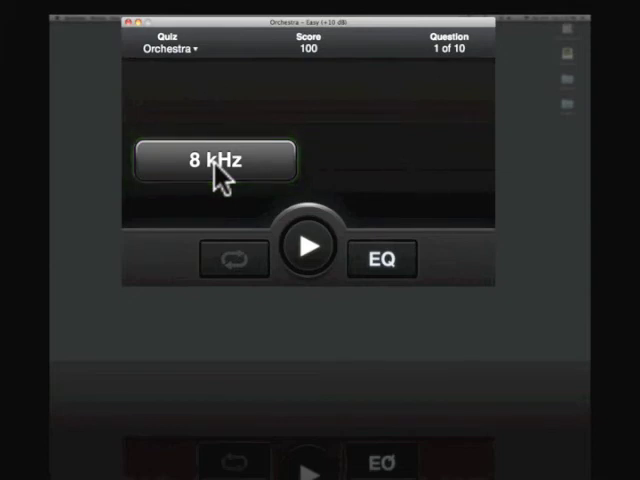
{"action": "left_click", "coordinate": [215, 158]}
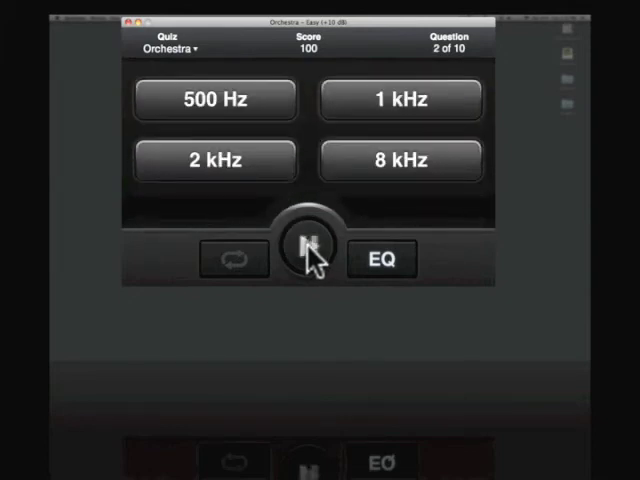
Step: Listen to question 2's clip, answer 2 kHz, and advance to question 3
{"action": "left_click", "coordinate": [306, 246]}
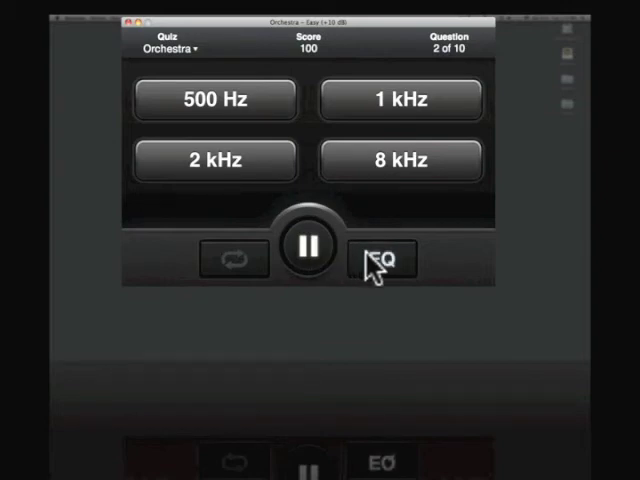
{"action": "left_click", "coordinate": [308, 246]}
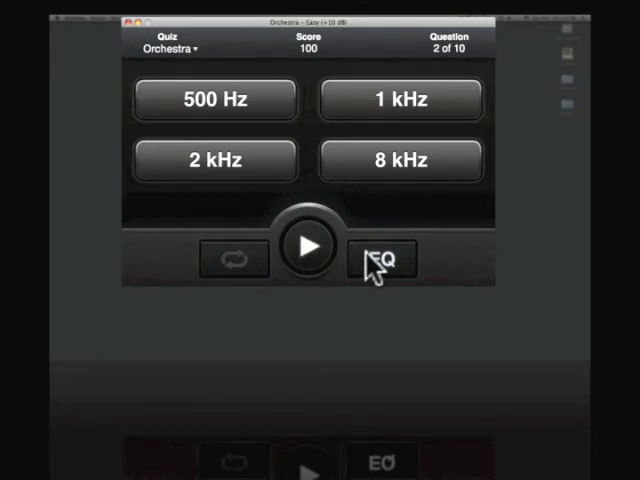
{"action": "mouse_move", "coordinate": [348, 213]}
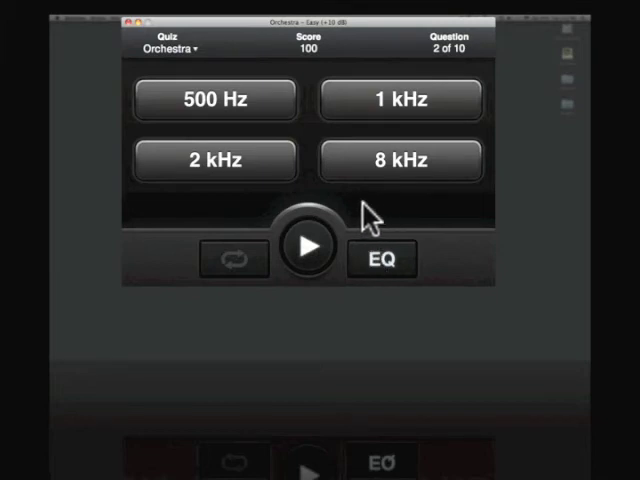
{"action": "mouse_move", "coordinate": [342, 158]}
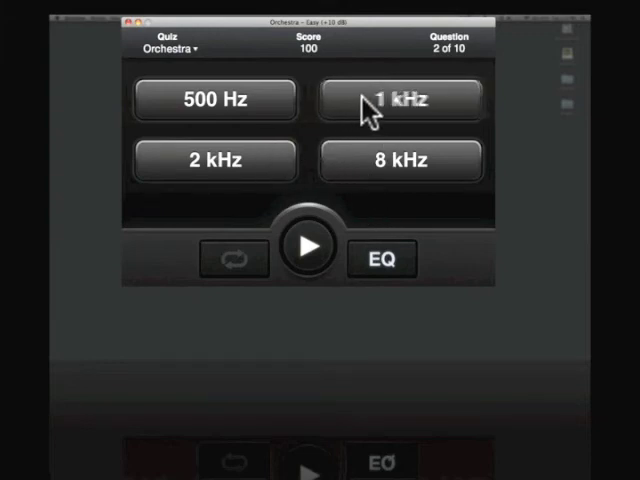
{"action": "mouse_move", "coordinate": [278, 168]}
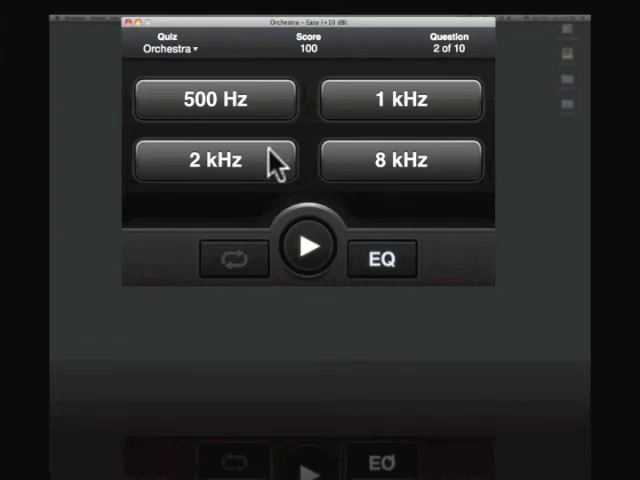
{"action": "left_click", "coordinate": [215, 160]}
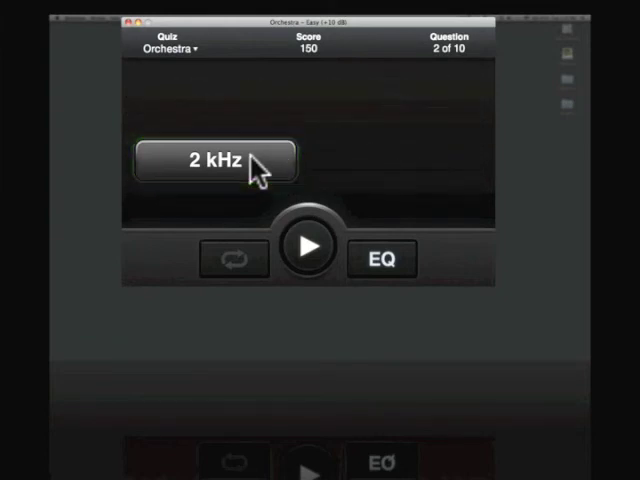
{"action": "left_click", "coordinate": [213, 159]}
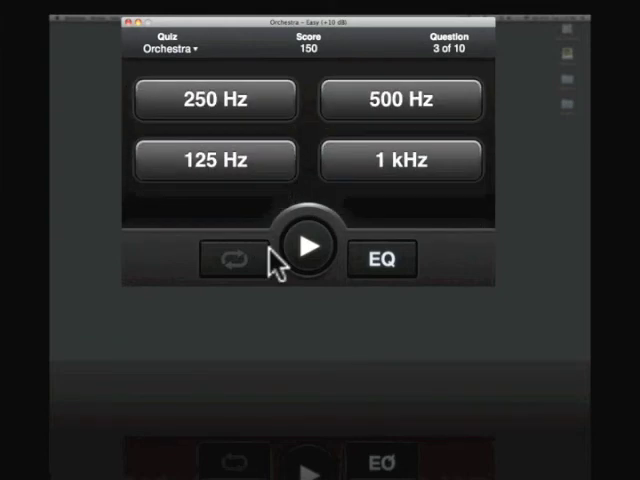
{"action": "mouse_move", "coordinate": [216, 290]}
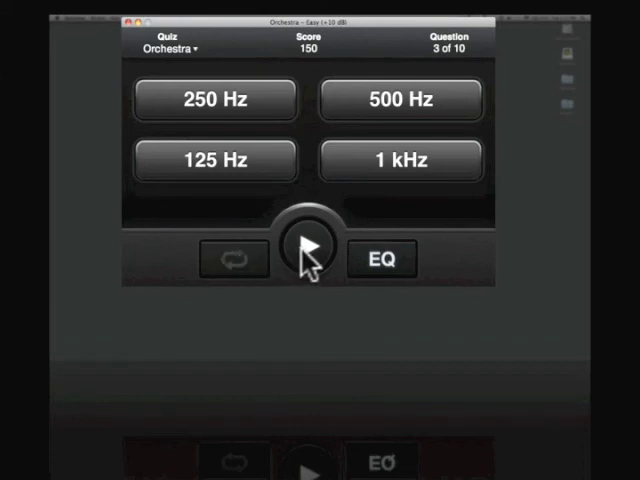
Step: Loop the third clip, compare without the boost, answer 500 Hz, and advance
{"action": "left_click", "coordinate": [307, 240]}
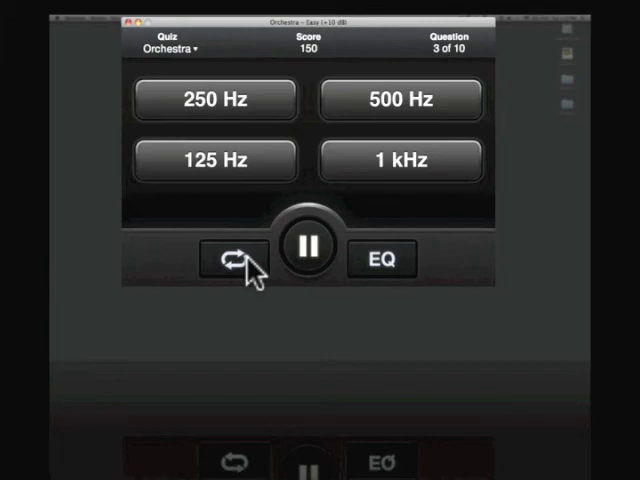
{"action": "mouse_move", "coordinate": [307, 258]}
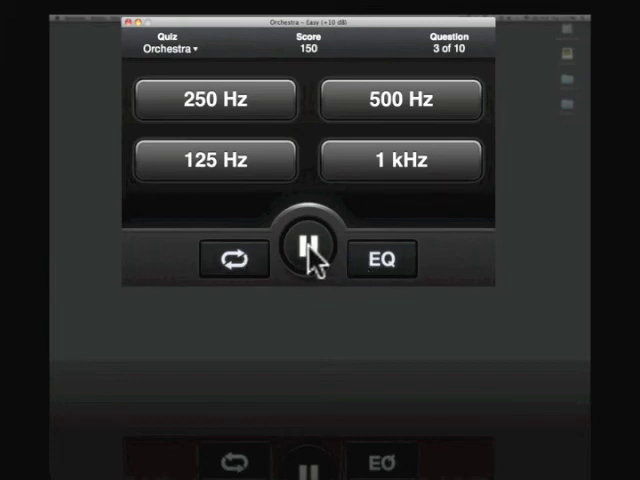
{"action": "left_click", "coordinate": [304, 247]}
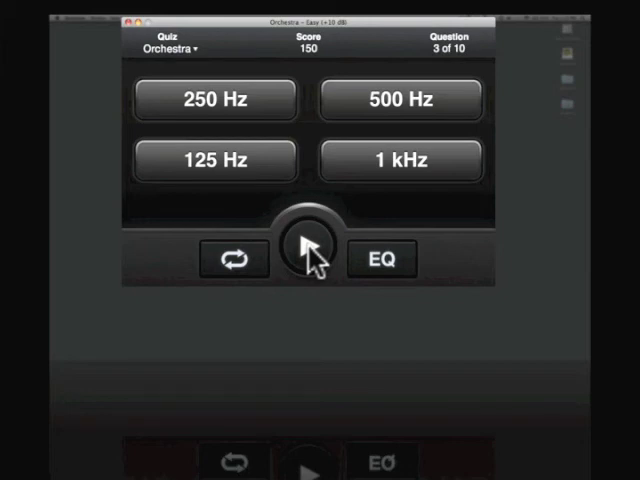
{"action": "left_click", "coordinate": [307, 243]}
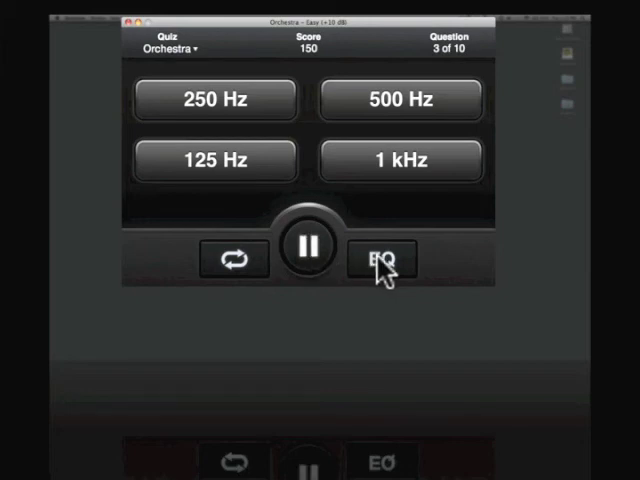
{"action": "left_click", "coordinate": [383, 260]}
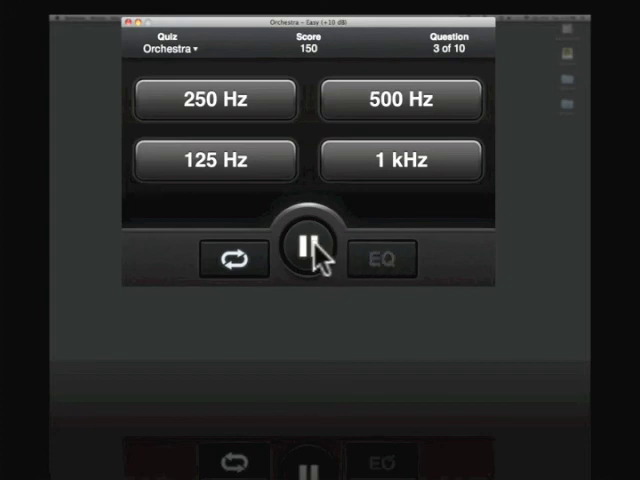
{"action": "left_click", "coordinate": [308, 258]}
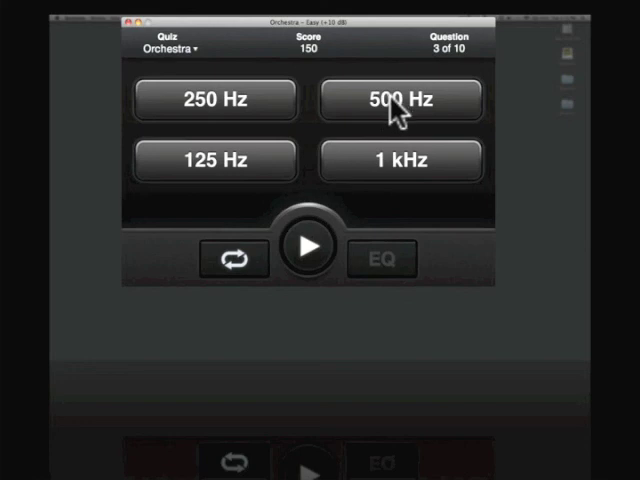
{"action": "left_click", "coordinate": [400, 100]}
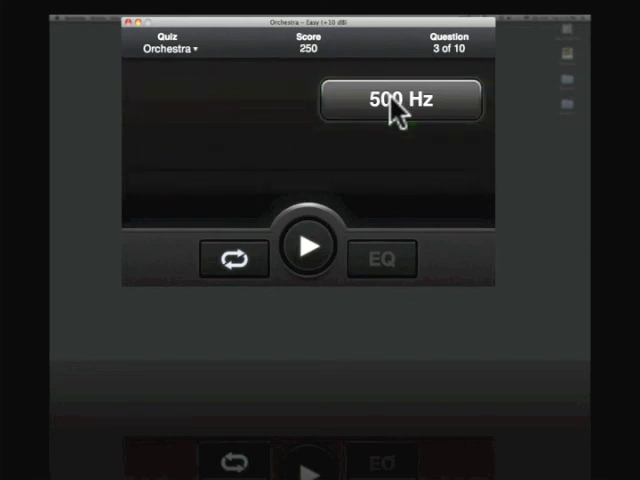
{"action": "left_click", "coordinate": [399, 100]}
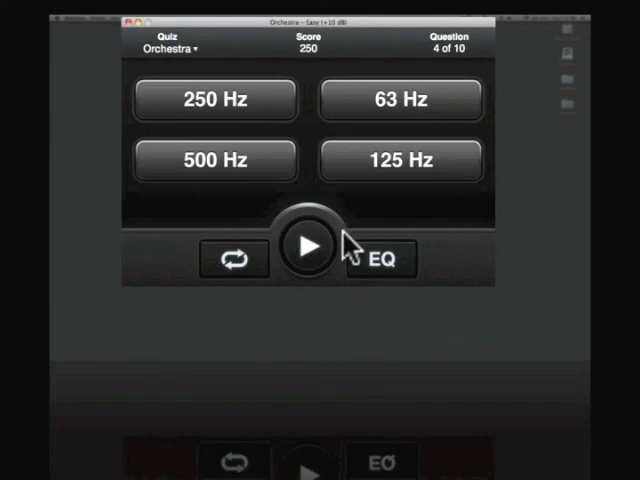